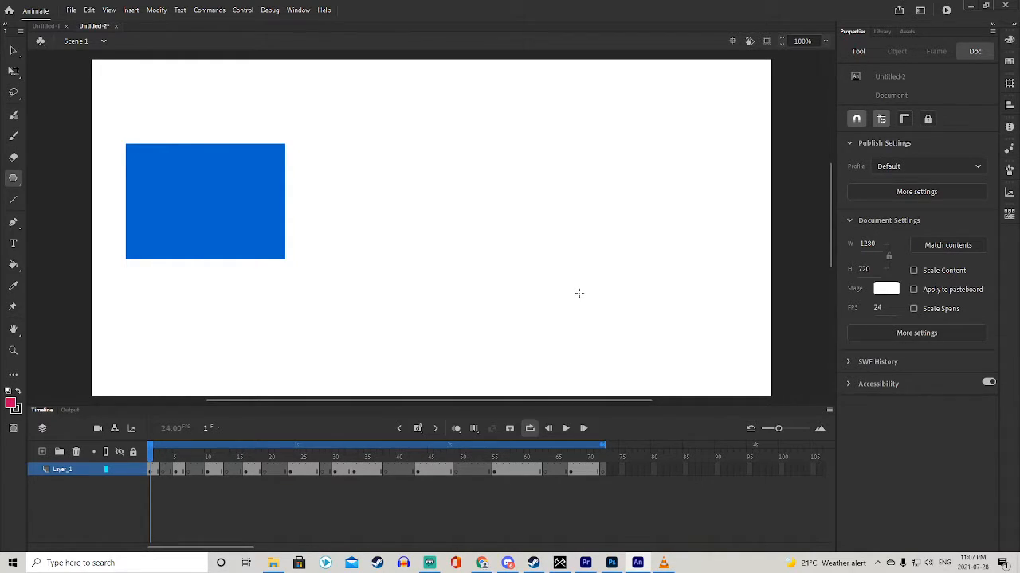
mouse_move(133, 95)
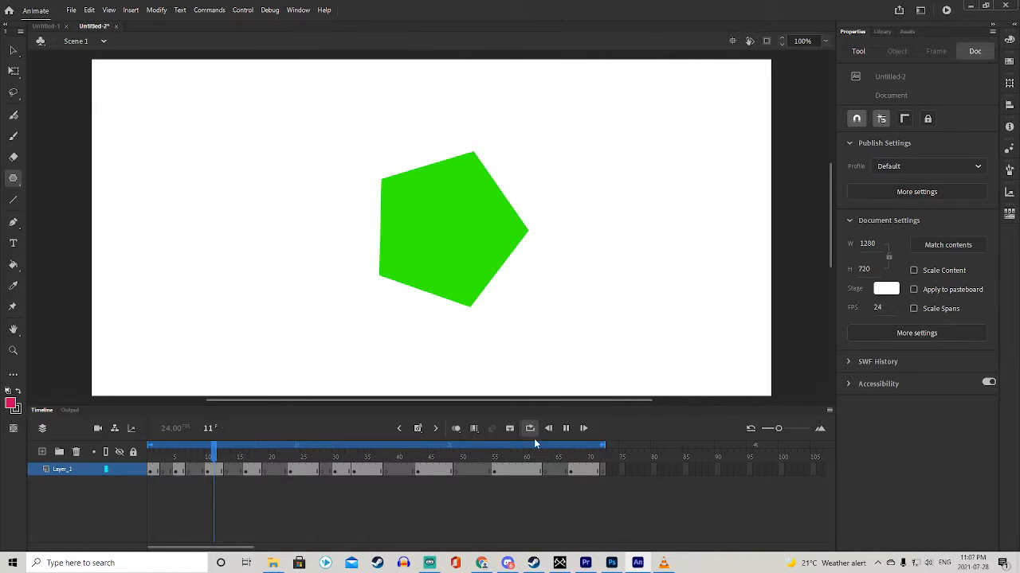
Step: Stop playback and bring up the Export Media dialog for the shape animation
left_click(567, 429)
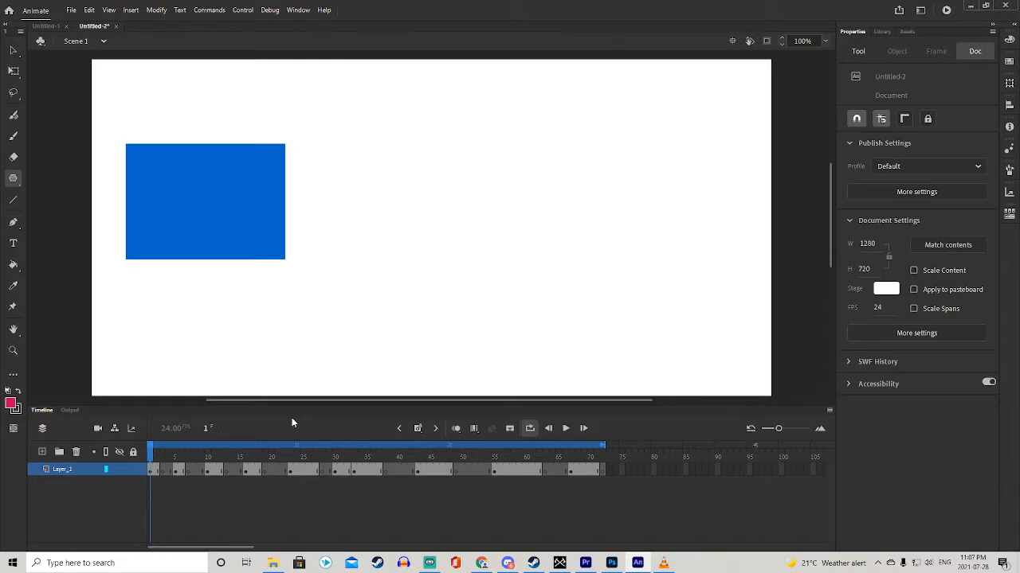
mouse_move(360, 427)
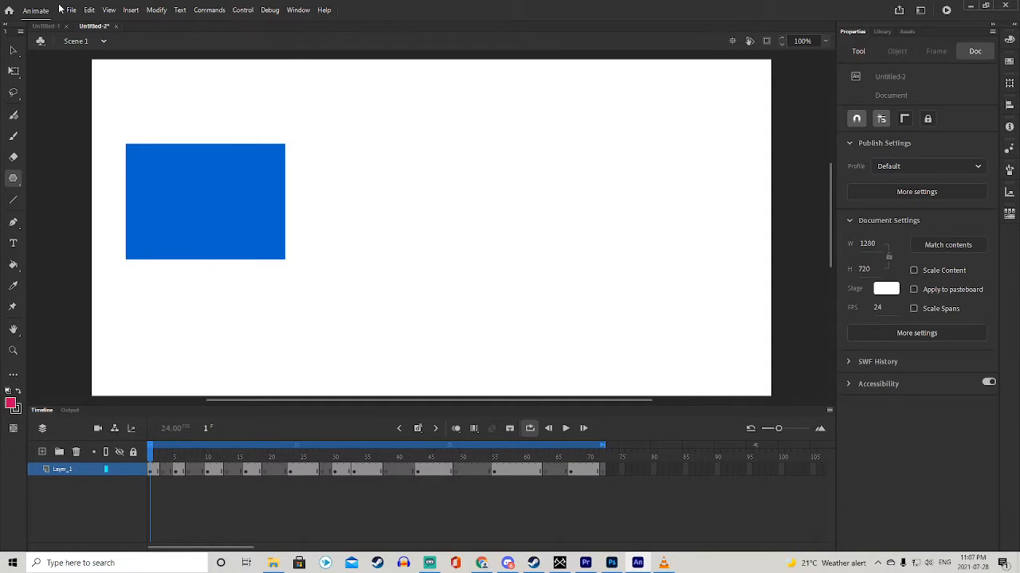
left_click(73, 10)
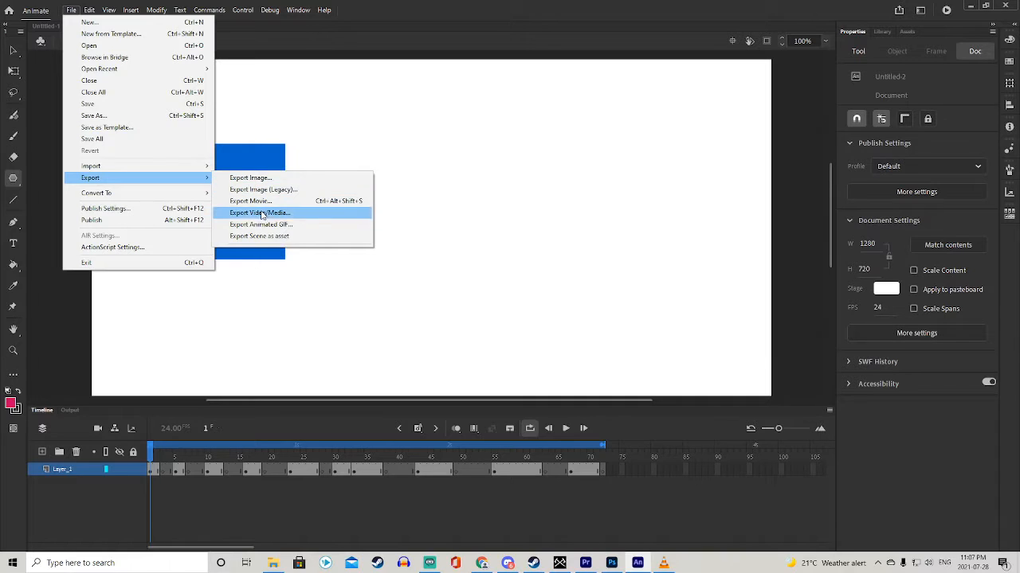
mouse_move(271, 215)
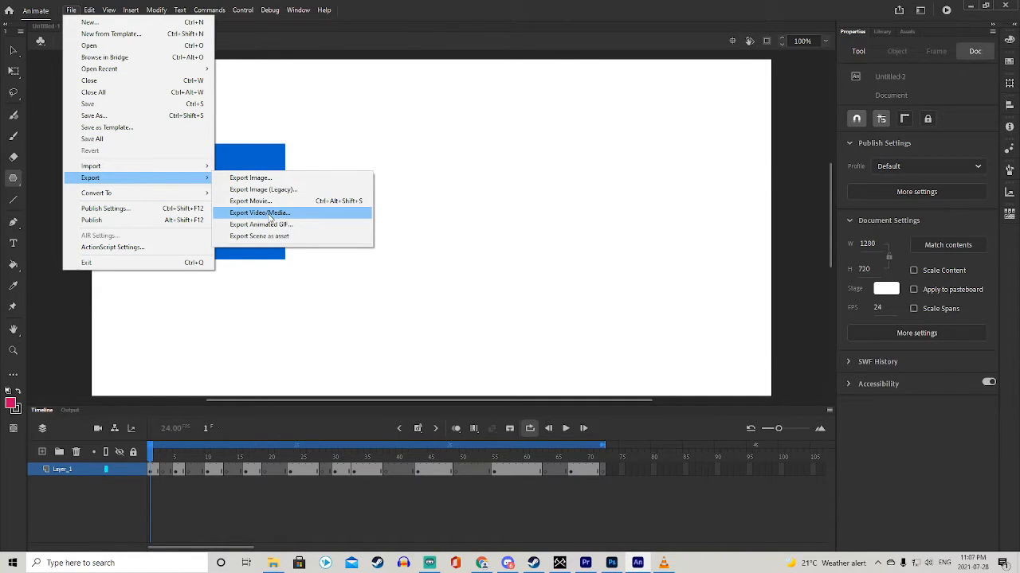
left_click(259, 214)
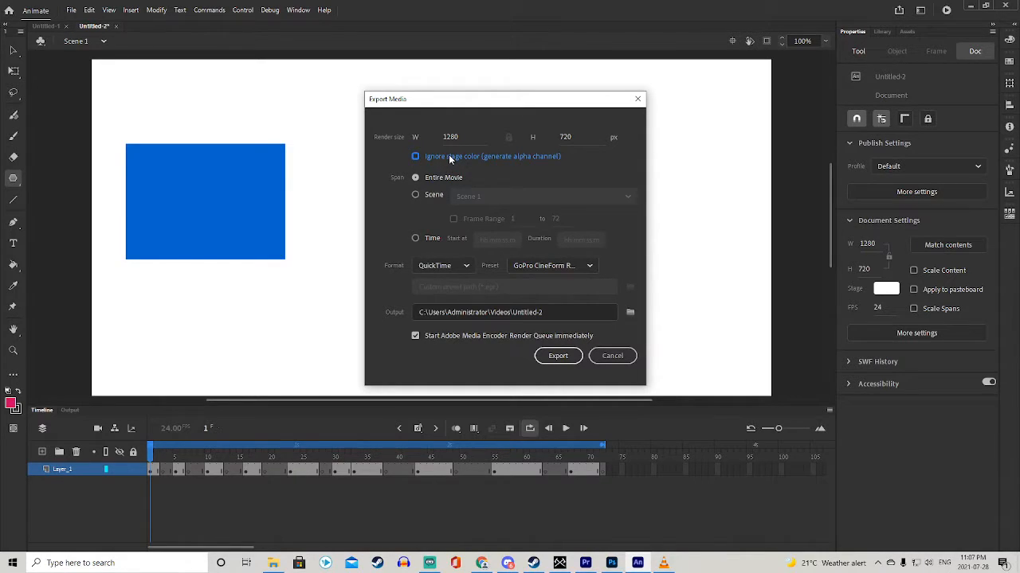
Step: Enable Ignore stage color for an alpha channel and try H.264 as the output format
left_click(414, 156)
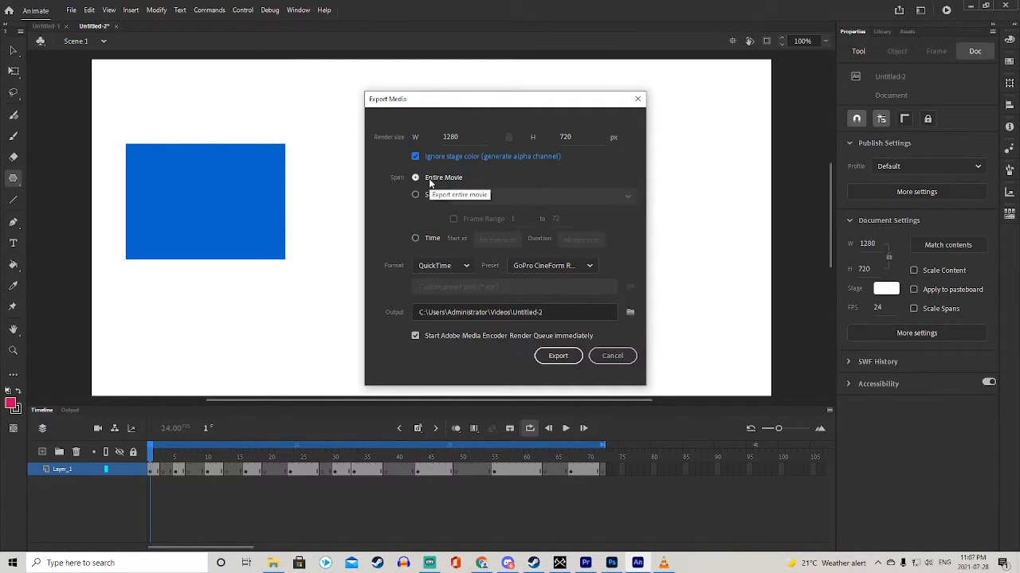
left_click(443, 264)
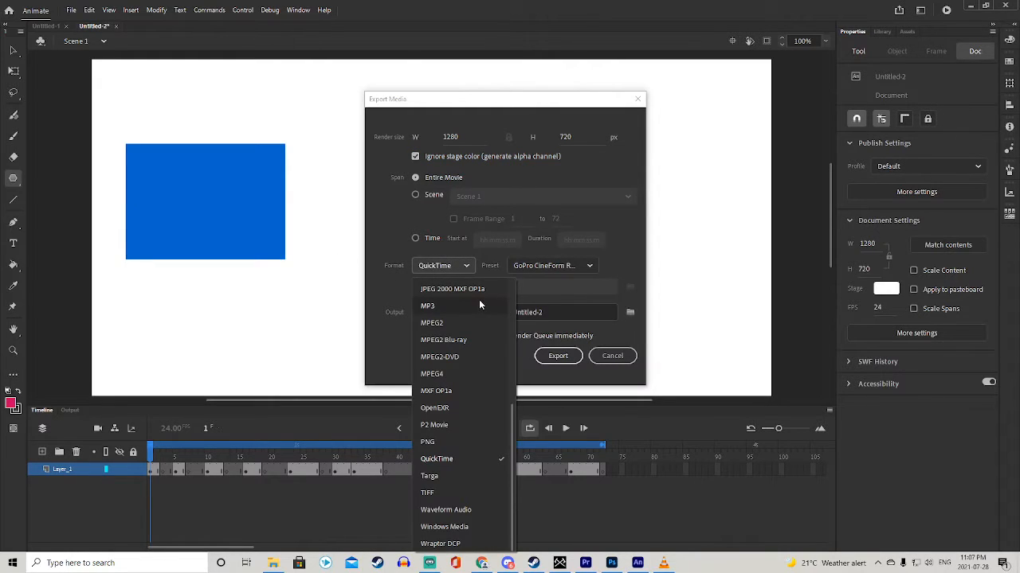
scroll("up", 3)
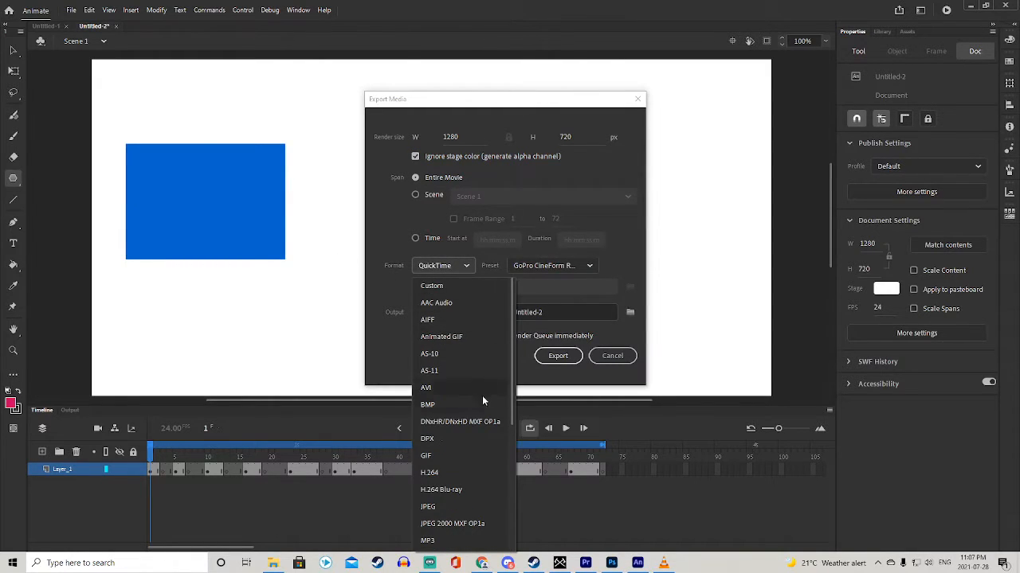
left_click(428, 472)
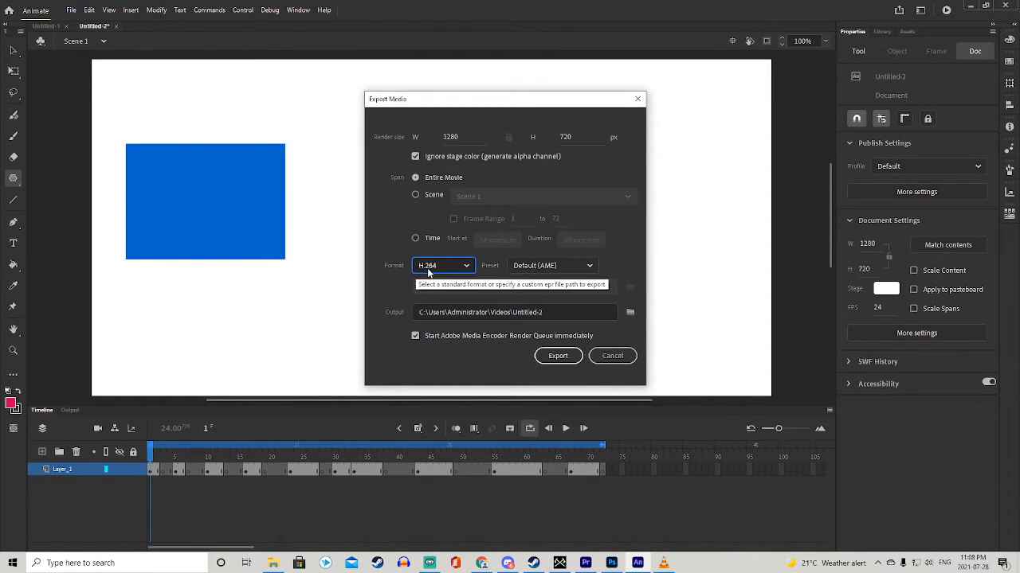
Step: Browse the output formats again to switch the export over to QuickTime
left_click(443, 264)
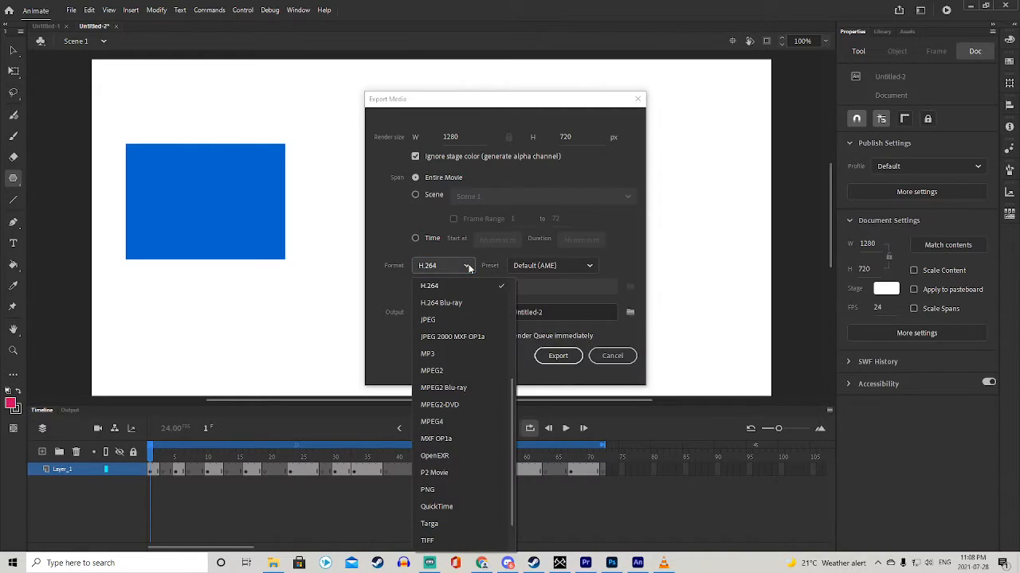
mouse_move(446, 279)
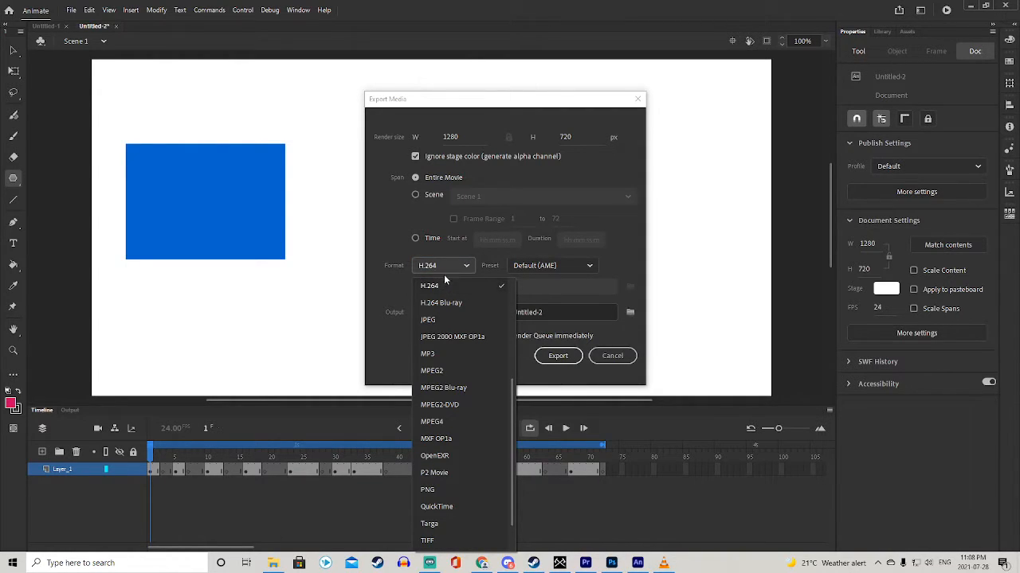
left_click(553, 264)
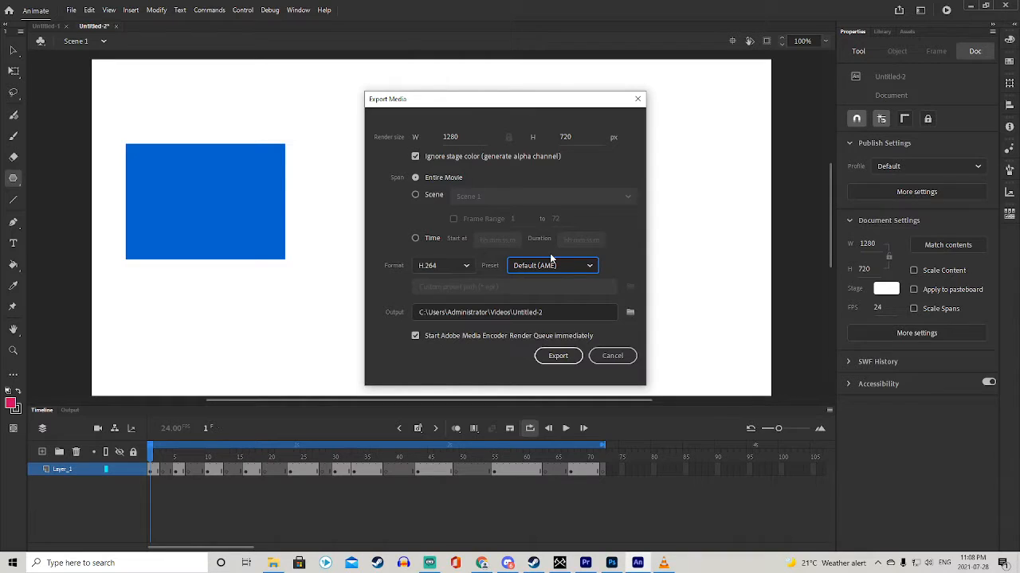
left_click(442, 264)
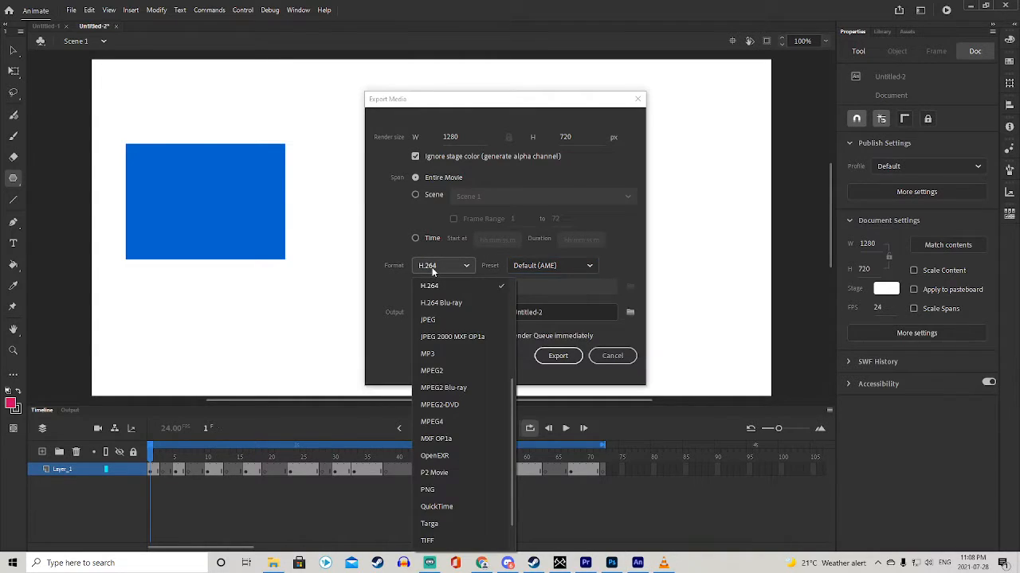
mouse_move(452, 417)
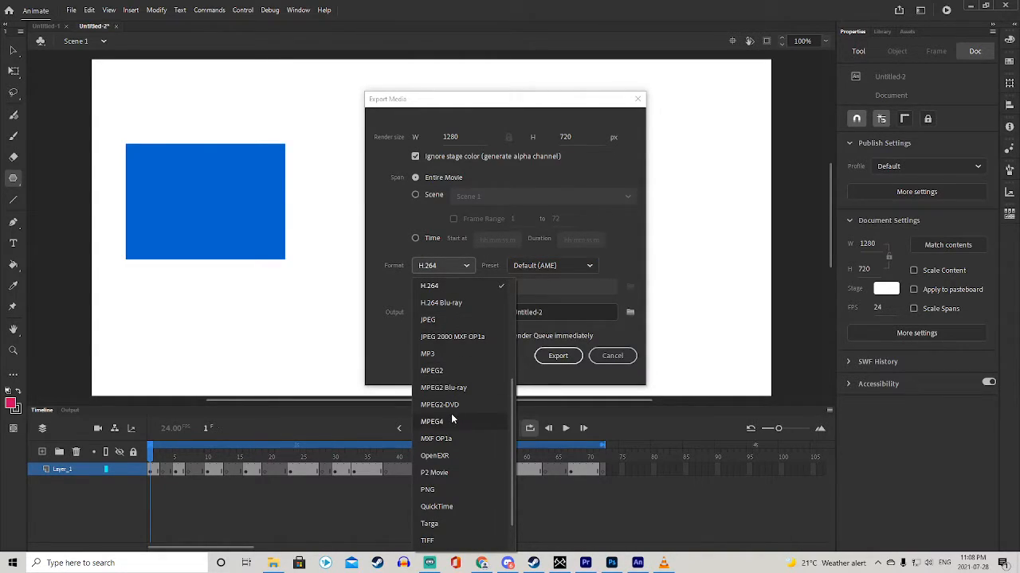
scroll("up", 3)
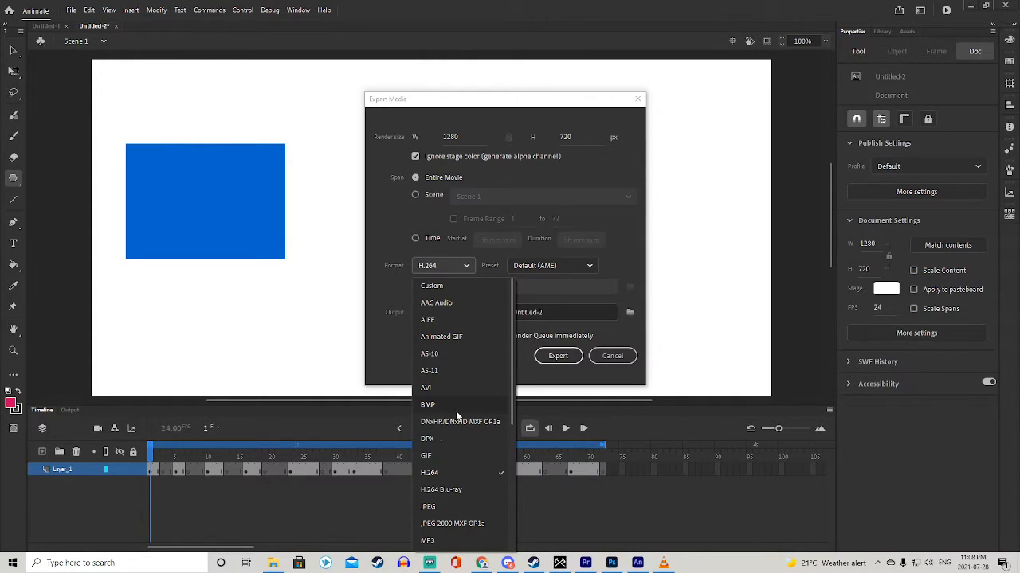
scroll("down", 3)
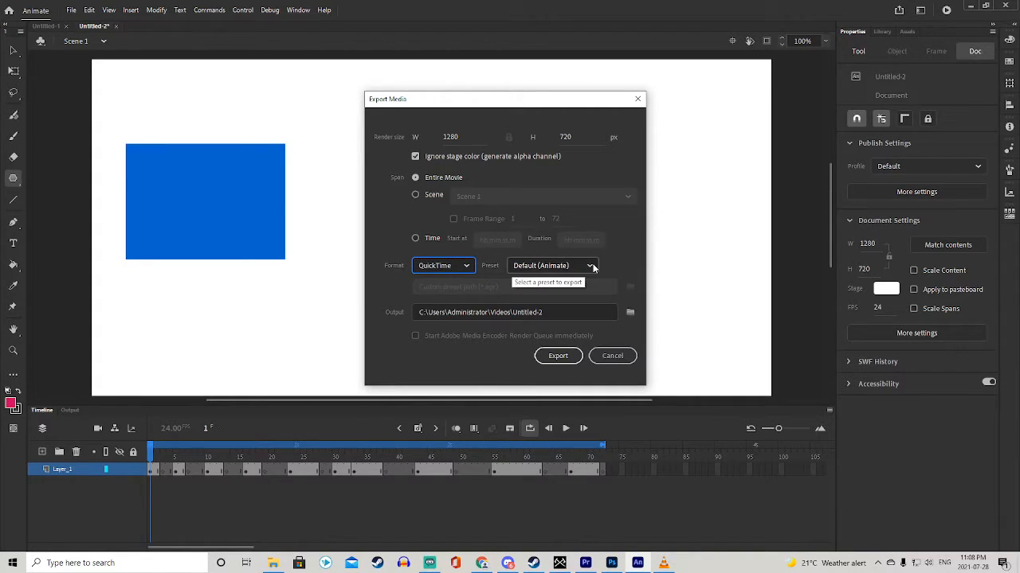
Step: Browse the QuickTime presets toward GoPro CineForm RGB 12-bit with alpha
left_click(593, 264)
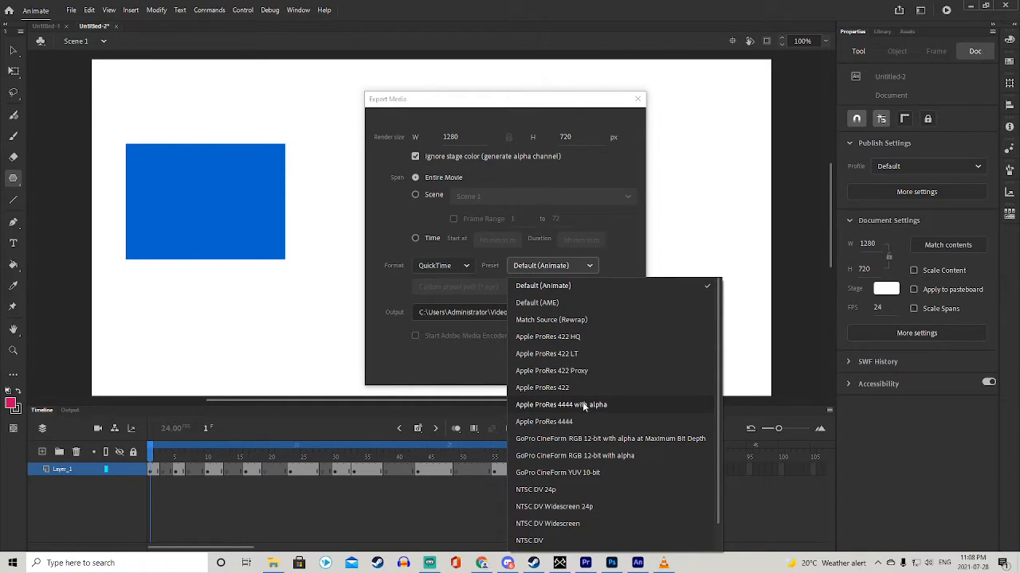
mouse_move(583, 446)
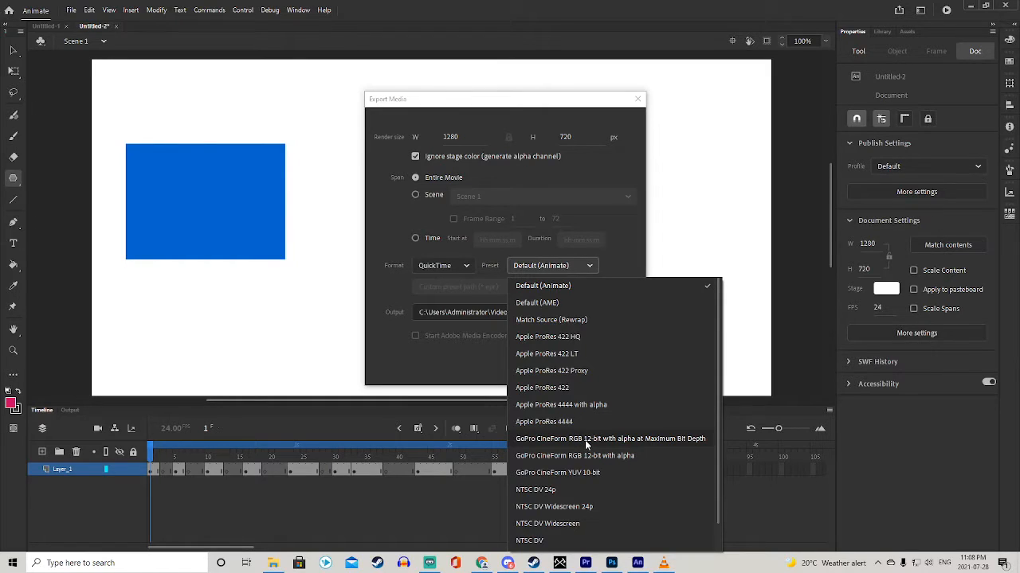
mouse_move(586, 456)
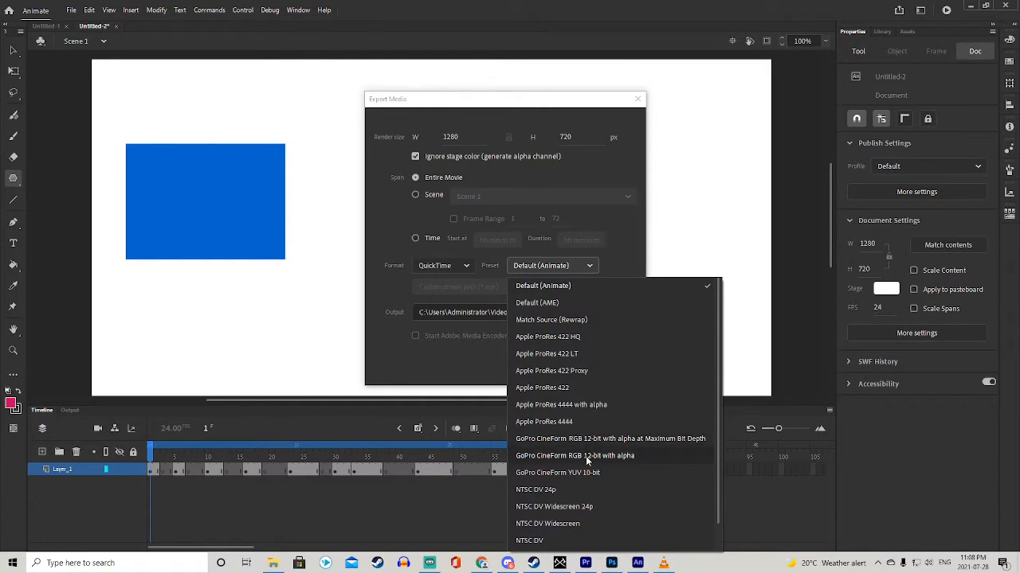
mouse_move(588, 446)
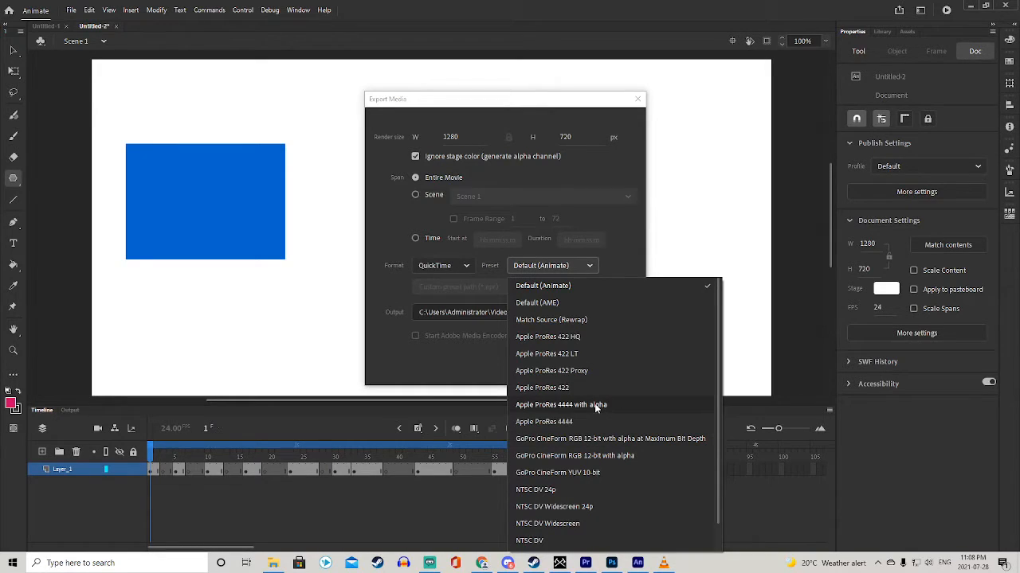
mouse_move(596, 446)
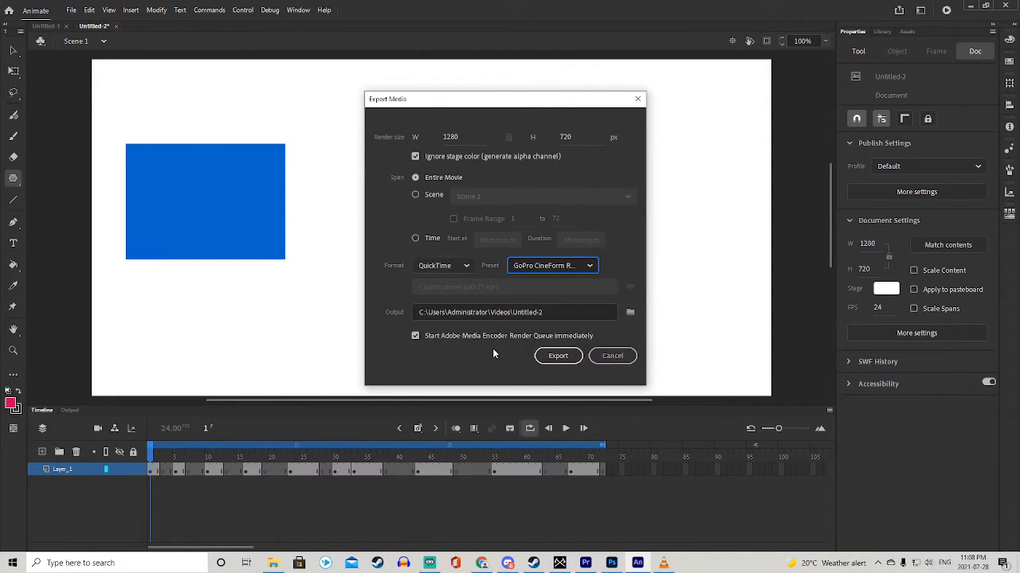
Step: Save the export destination as Alpha-1 in the Videos folder
left_click(513, 312)
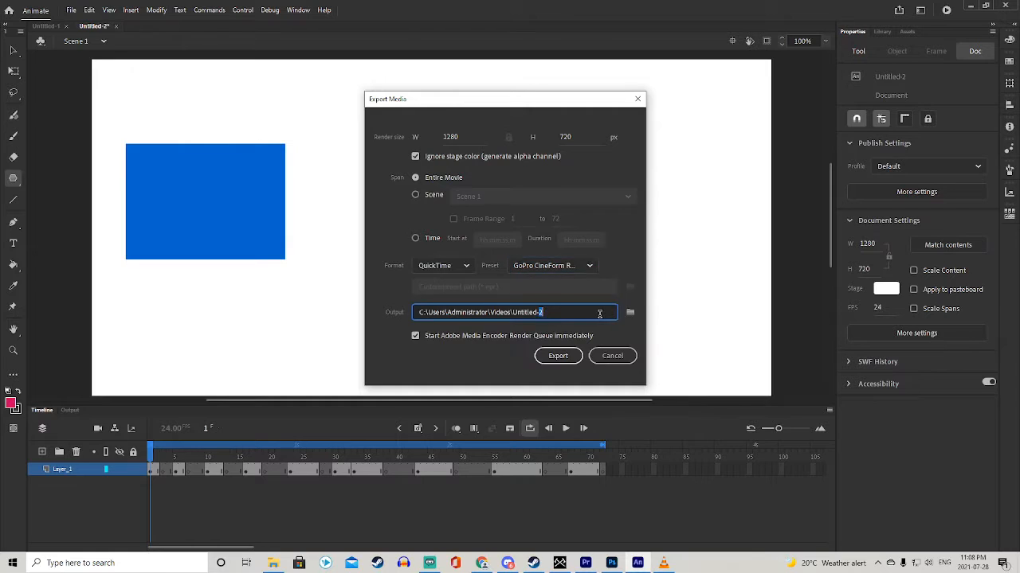
left_click(629, 312)
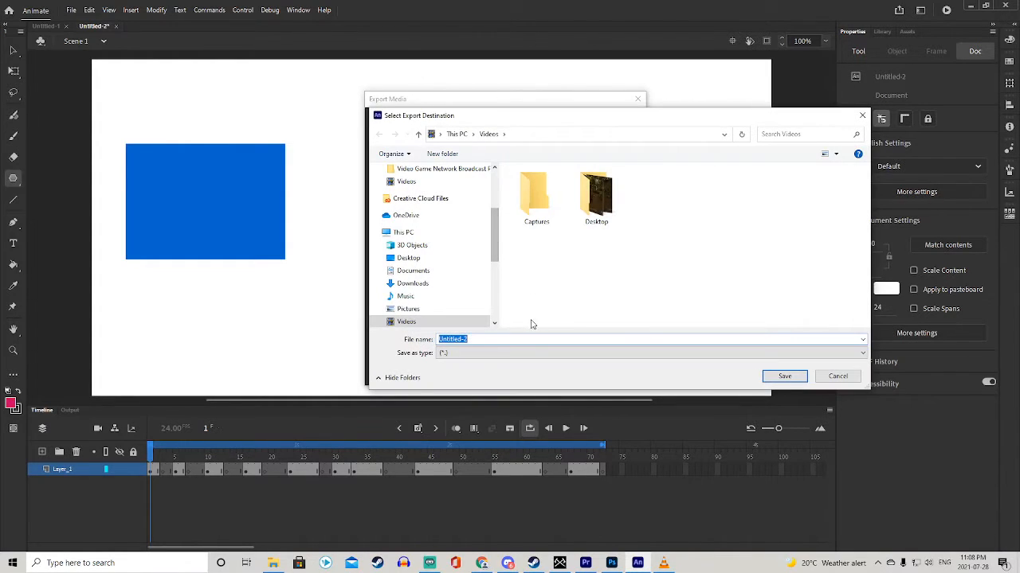
type("Alpha-1")
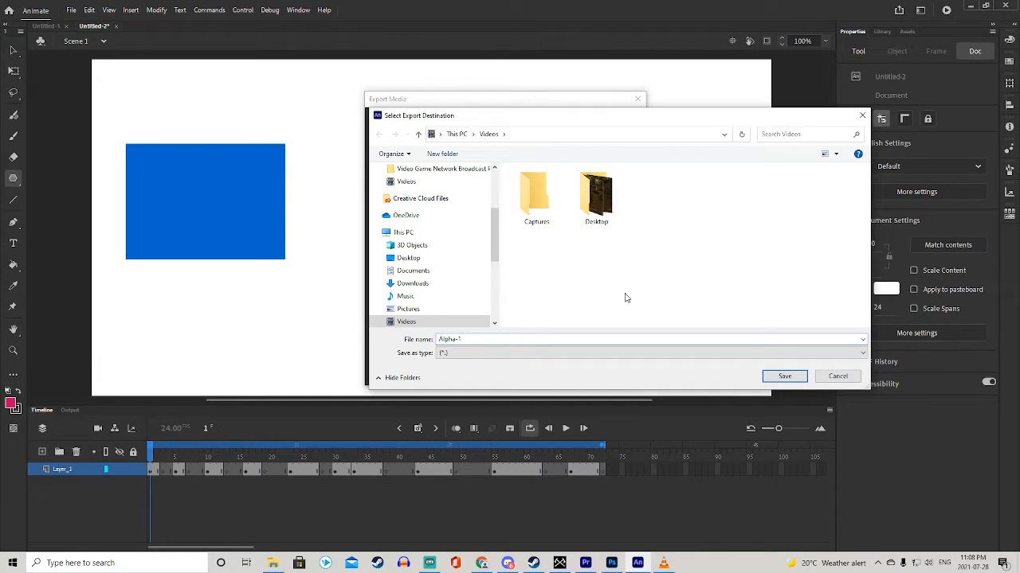
mouse_move(783, 376)
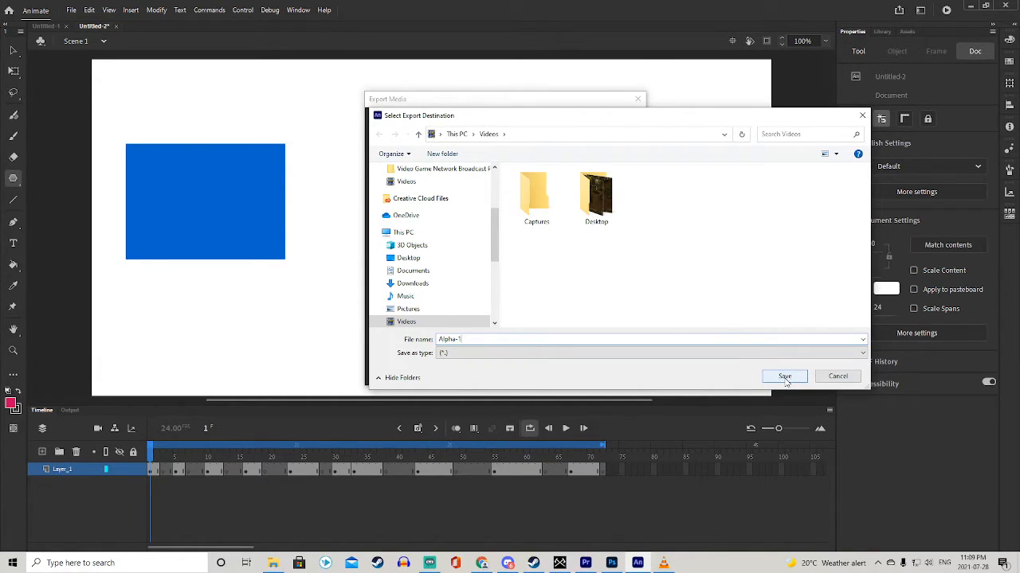
left_click(784, 376)
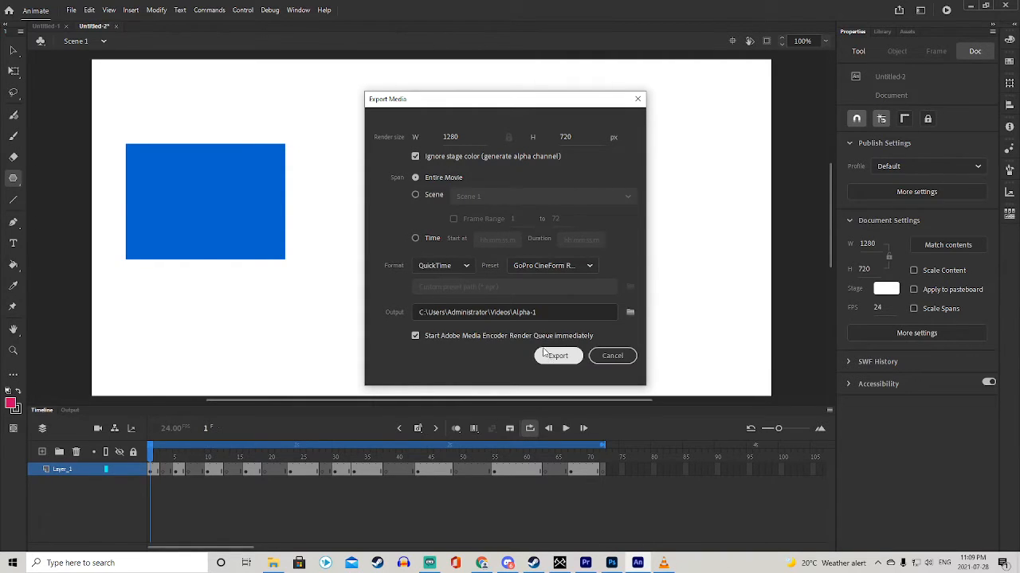
Step: Export the movie through Media Encoder, then switch to the Premiere Pro project containing Alpha-1
left_click(557, 355)
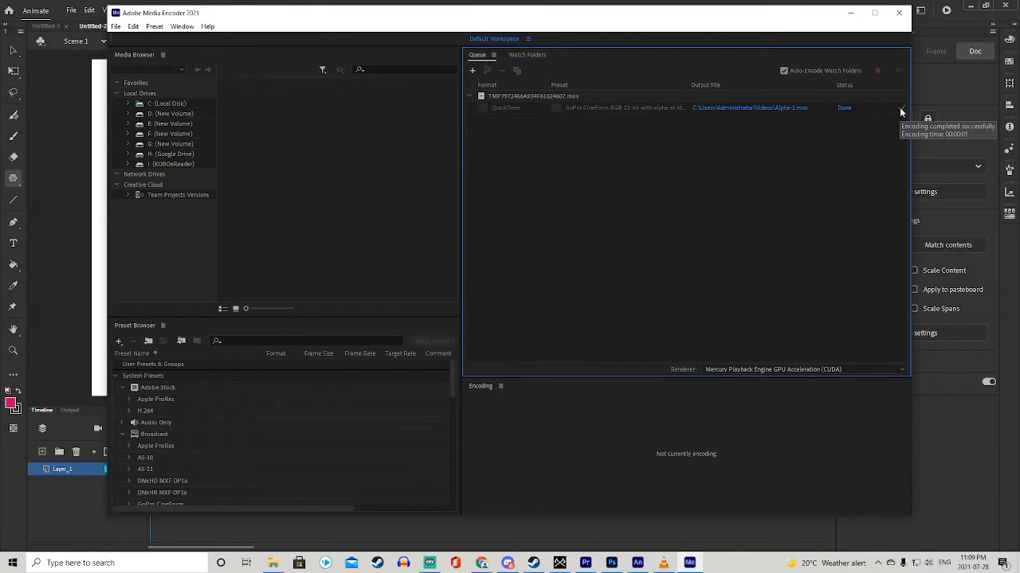
mouse_move(730, 118)
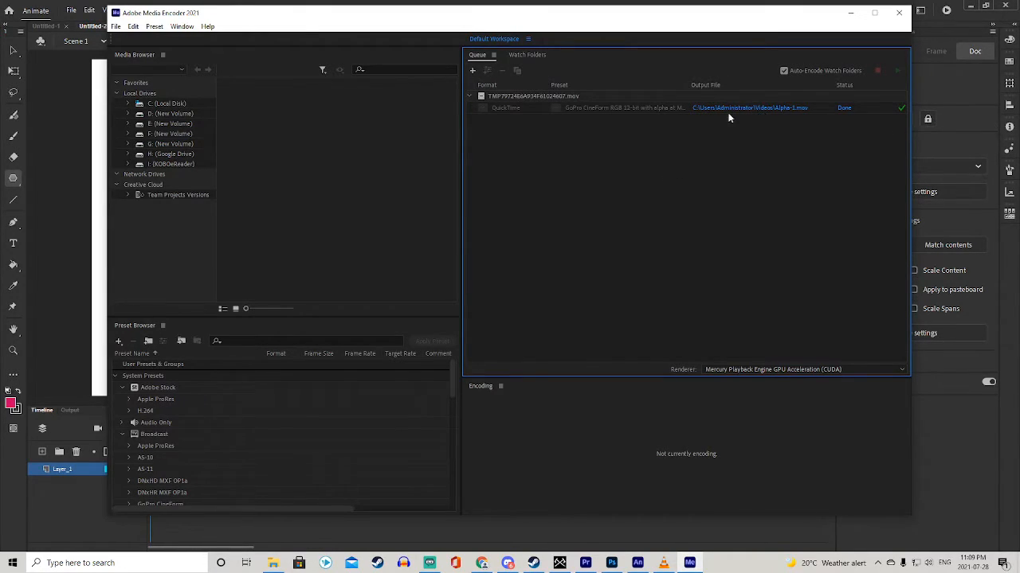
mouse_move(748, 108)
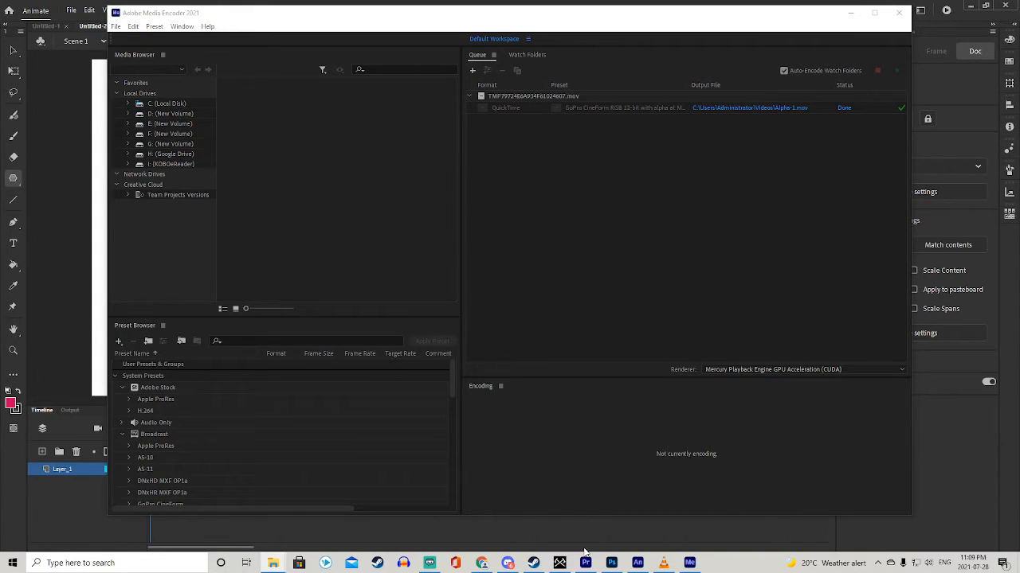
left_click(586, 562)
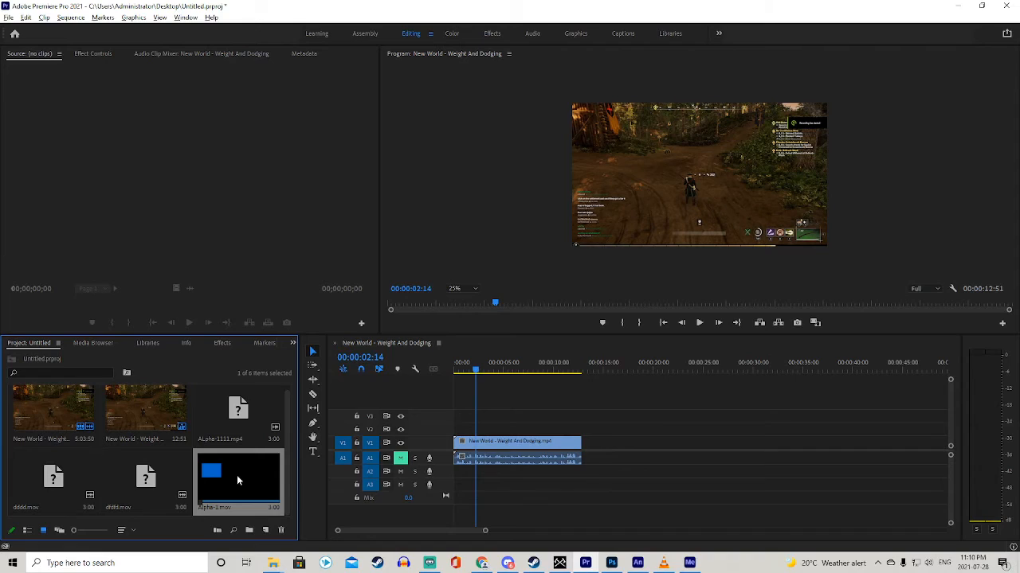
mouse_move(223, 486)
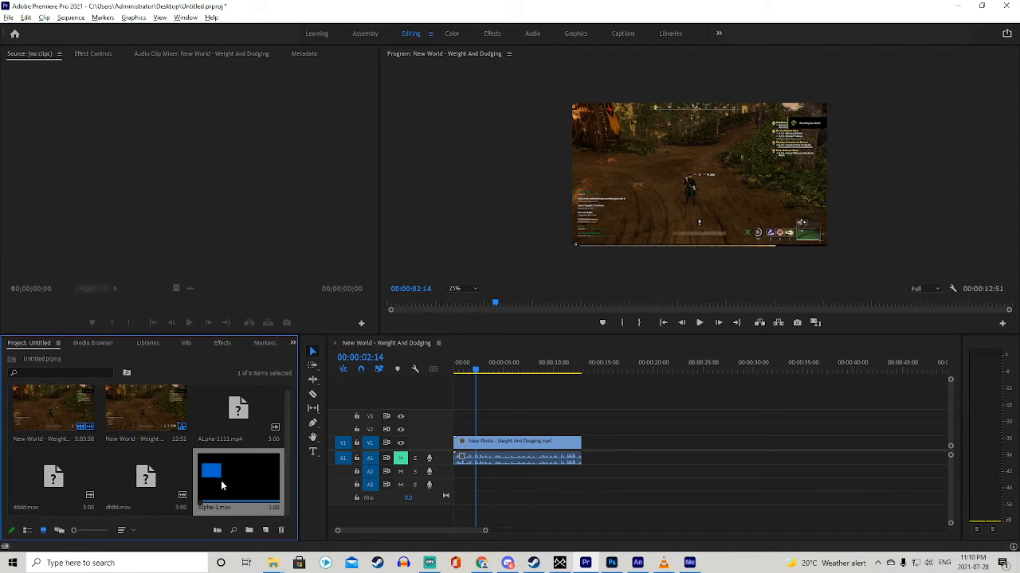